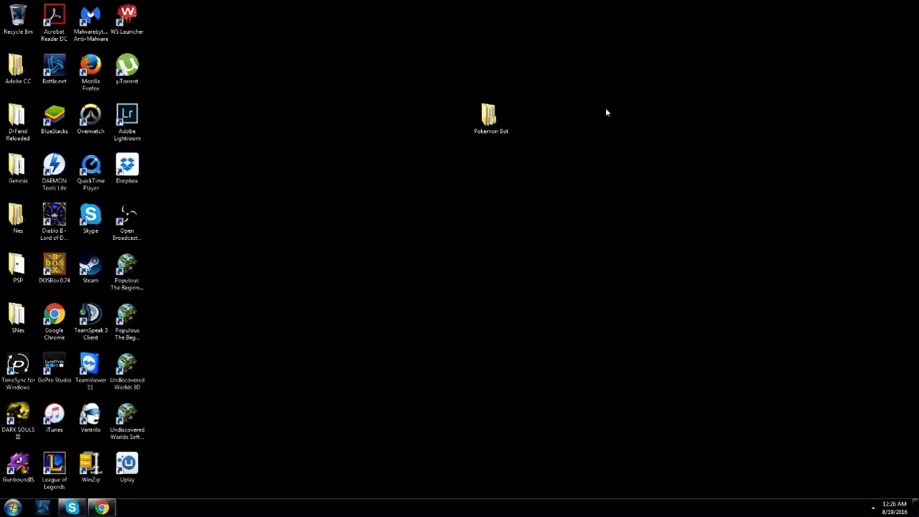
mouse_move(627, 79)
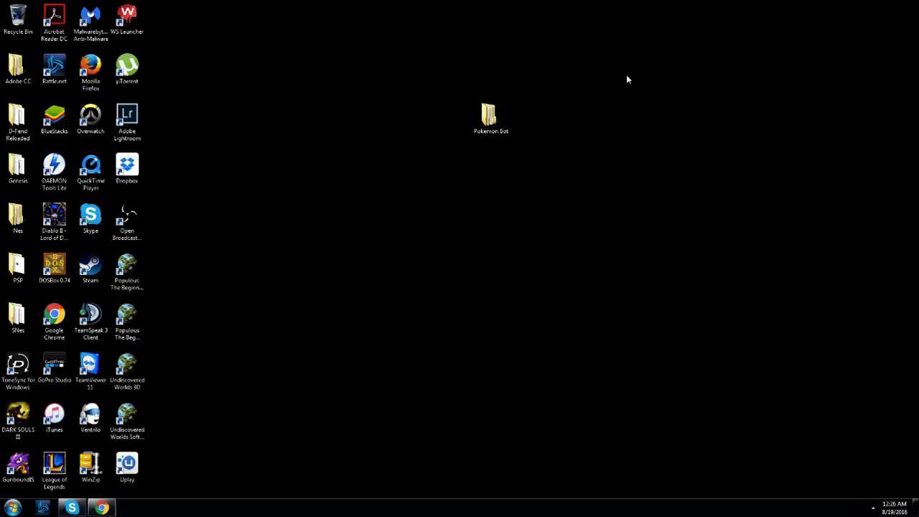
mouse_move(460, 136)
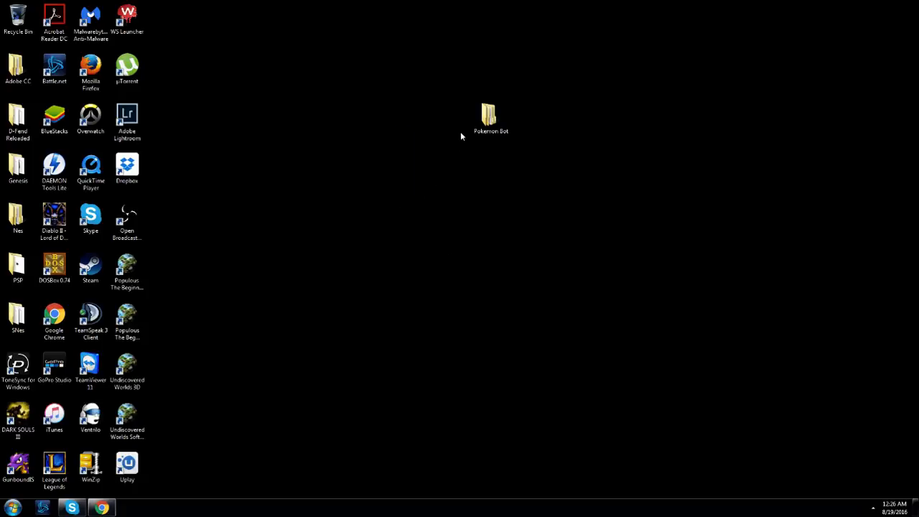
Extract Release_8.8.2016.zip into the Pokemon Bot folder.
left_click(490, 117)
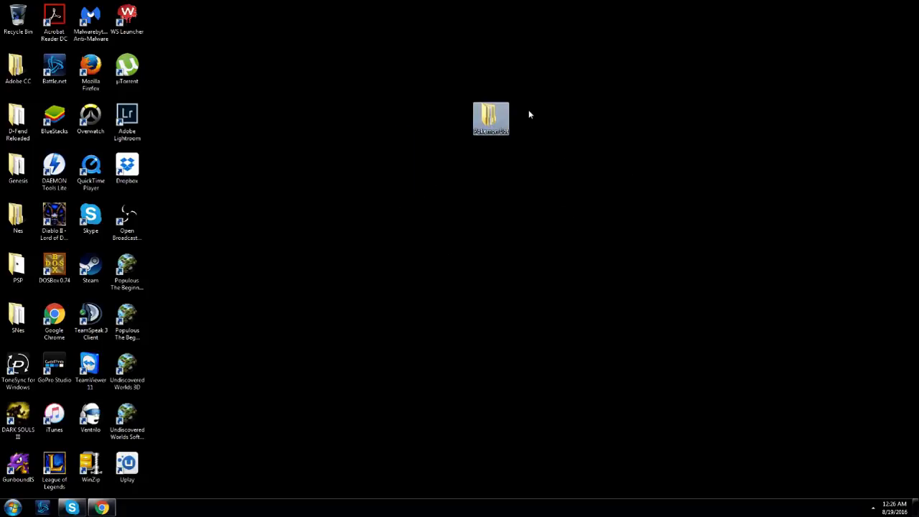
mouse_move(491, 122)
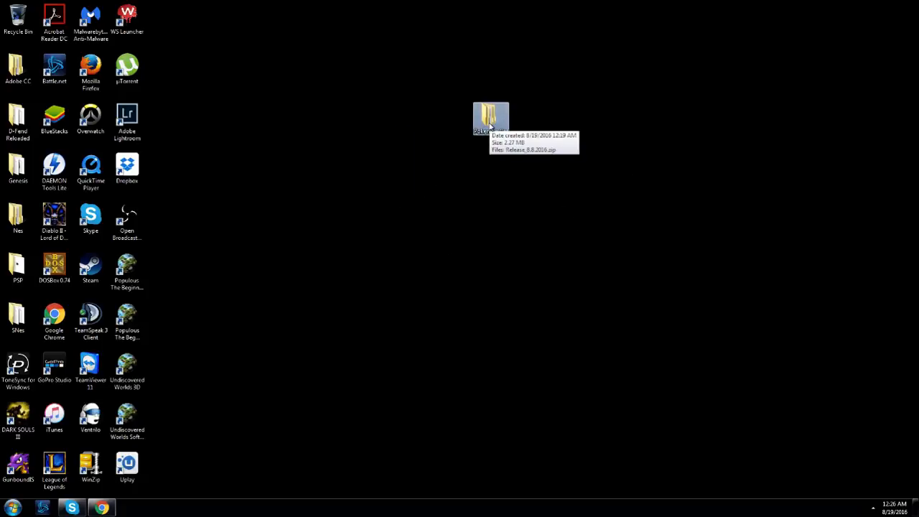
double_click(492, 118)
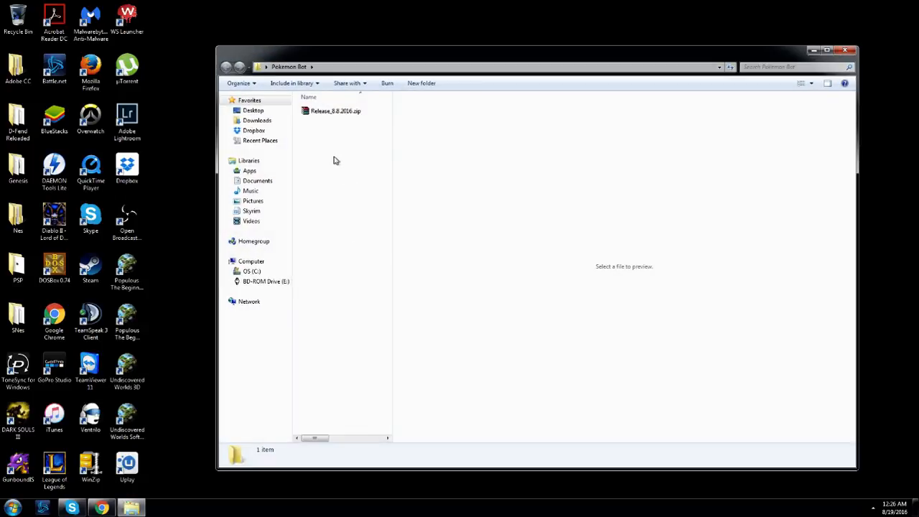
left_click(335, 111)
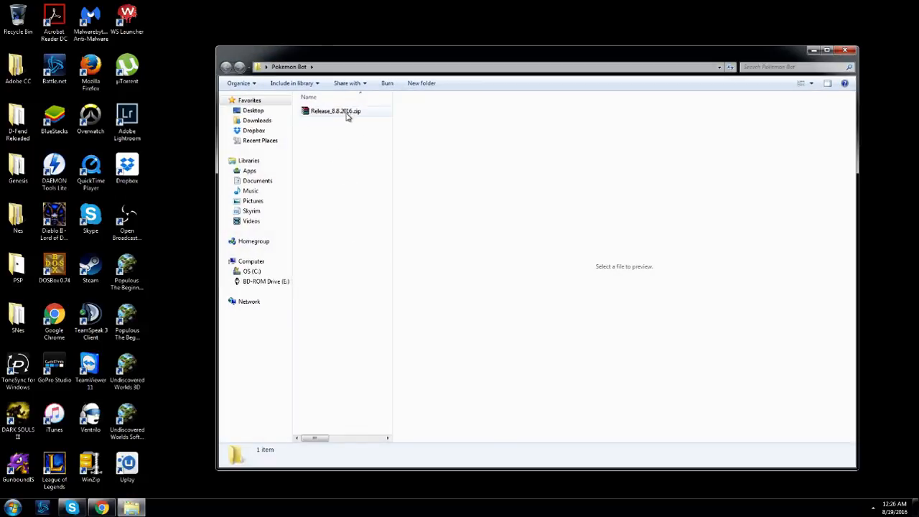
left_click(336, 111)
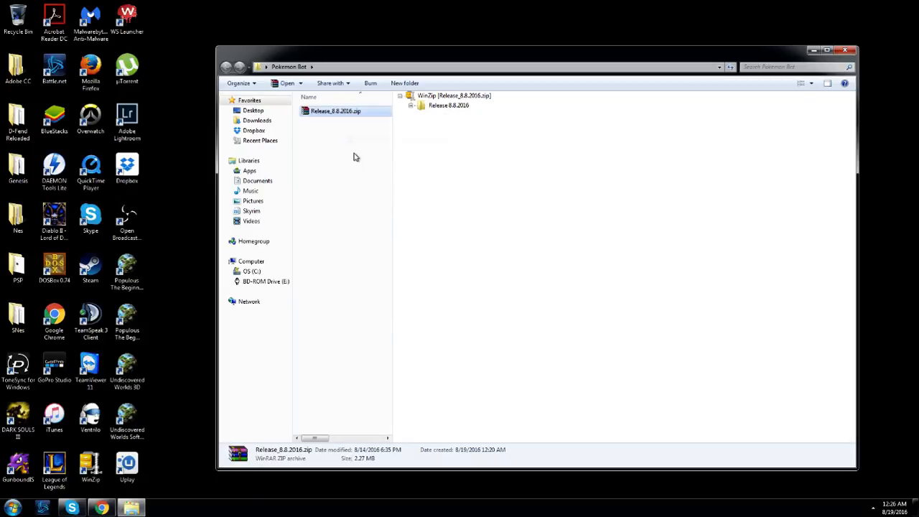
left_click(331, 110)
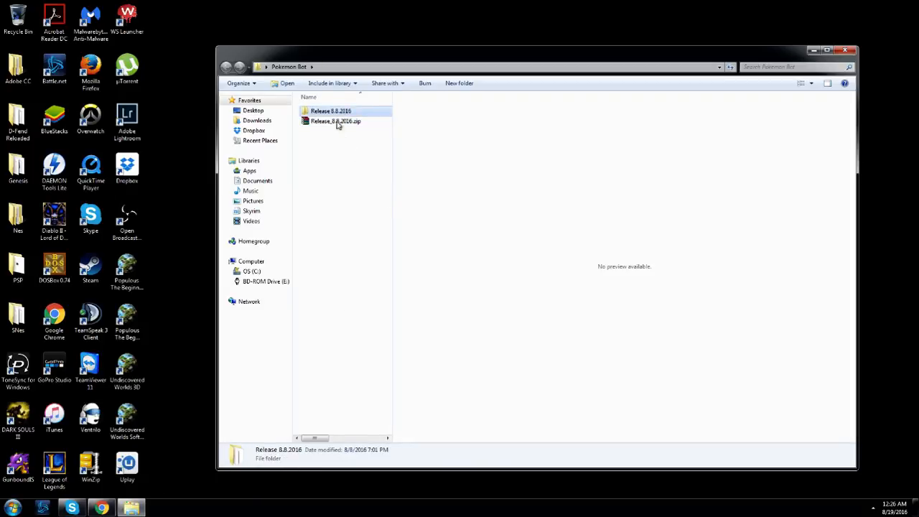
Open the extracted Release 8.8.2016 folder, then its config folder, and select auth.json.
double_click(331, 111)
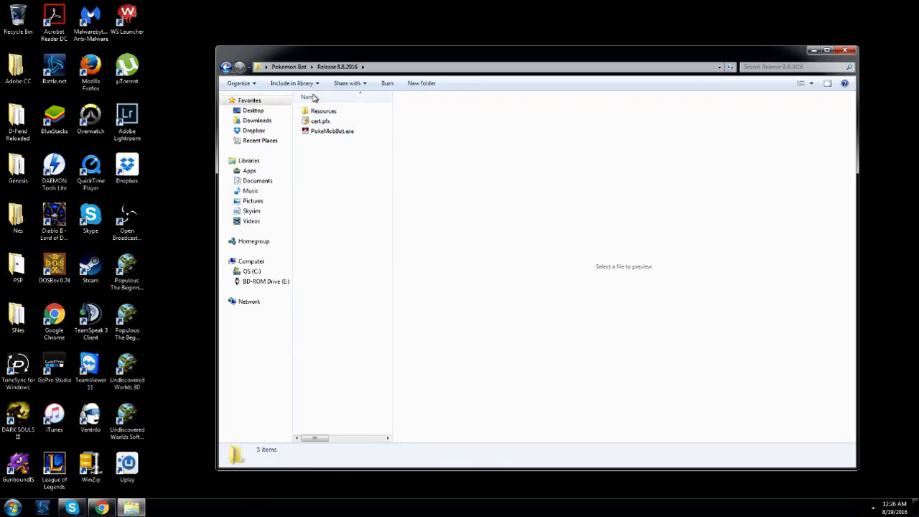
left_click(332, 131)
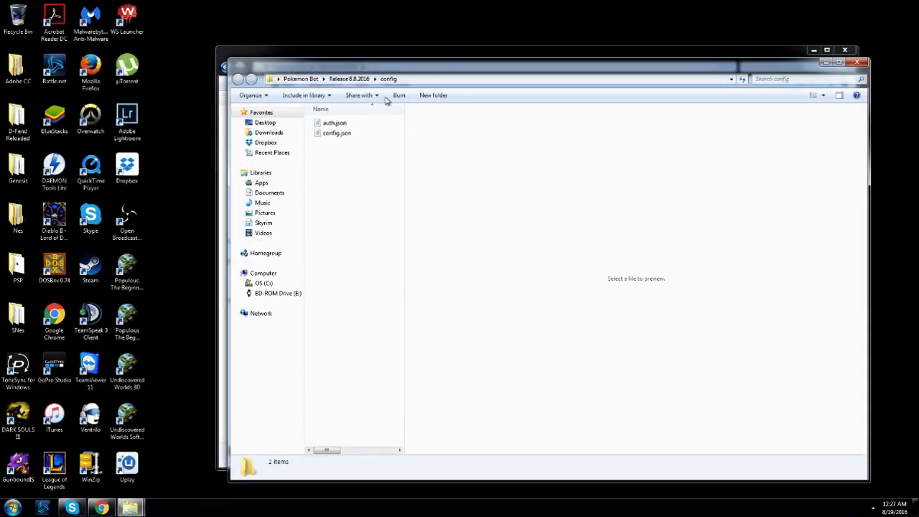
mouse_move(356, 188)
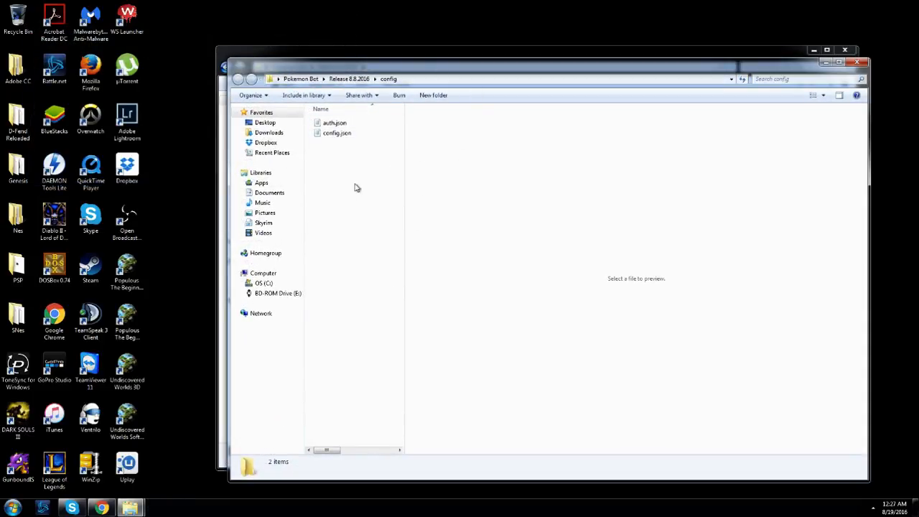
left_click(334, 123)
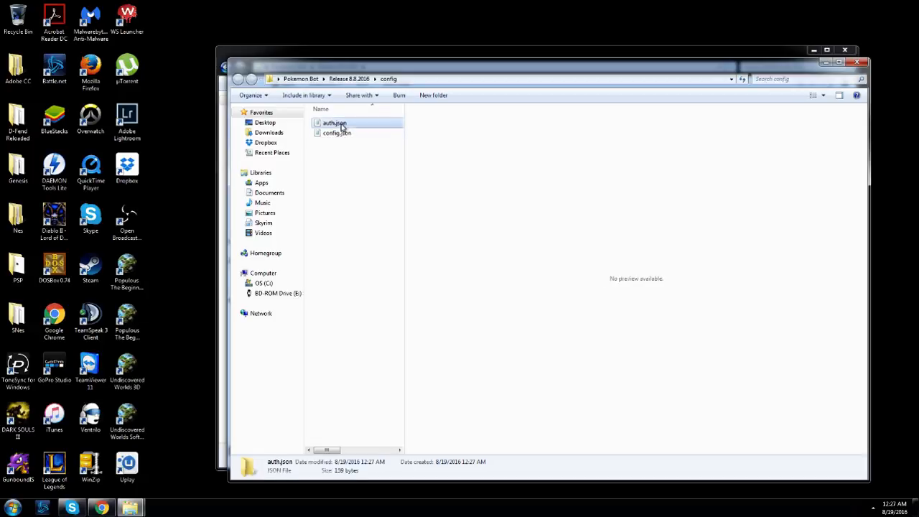
double_click(334, 123)
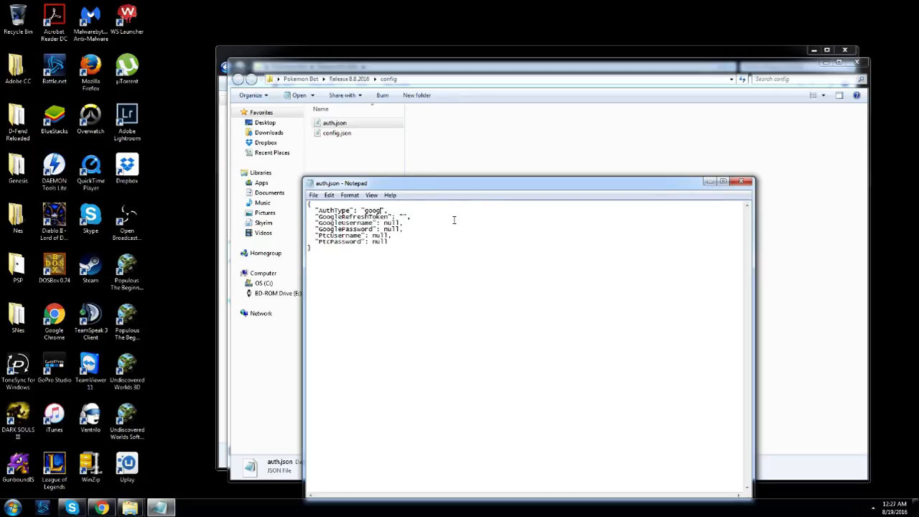
type("ptc")
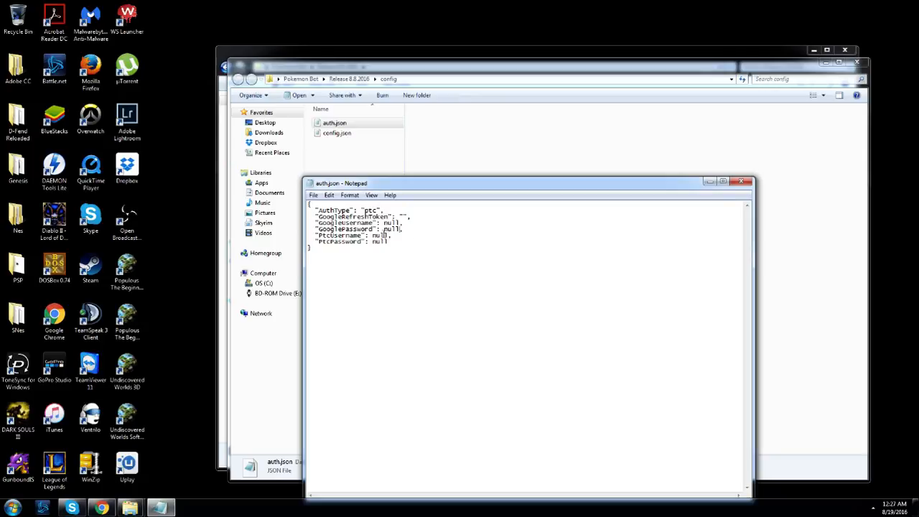
mouse_move(480, 233)
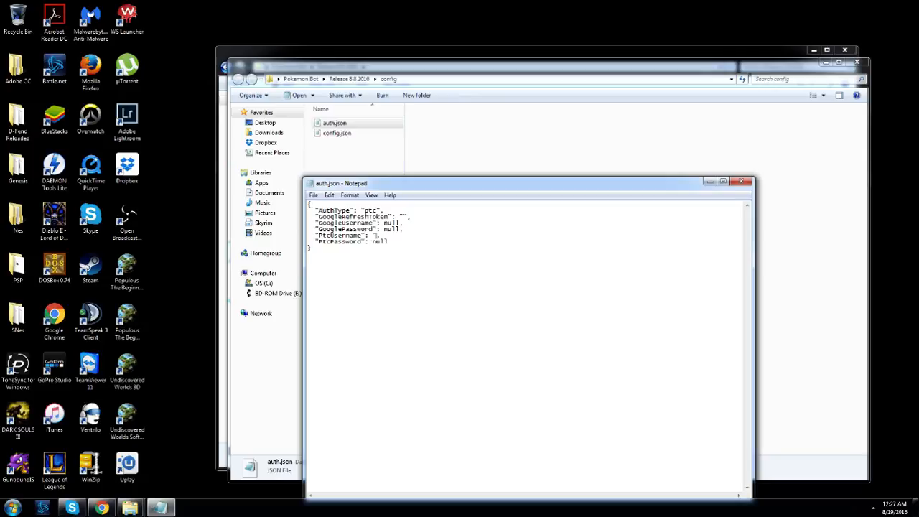
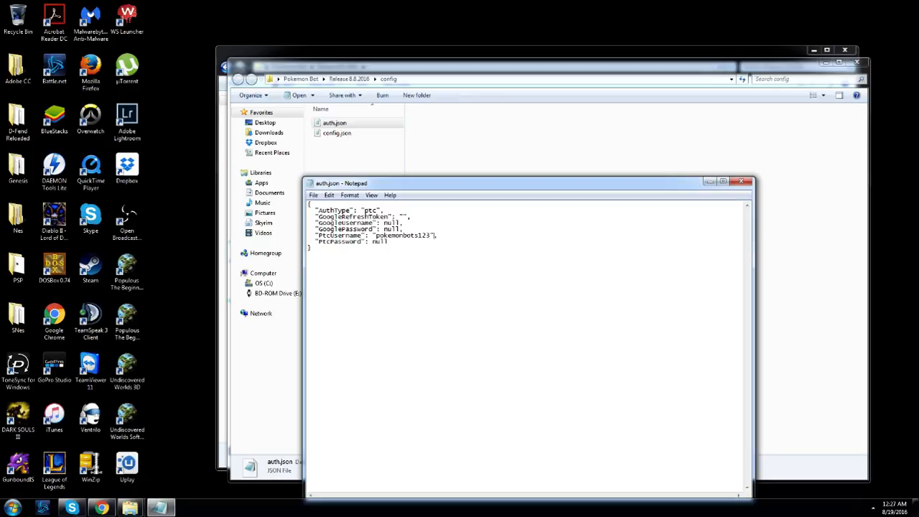
left_click(374, 235)
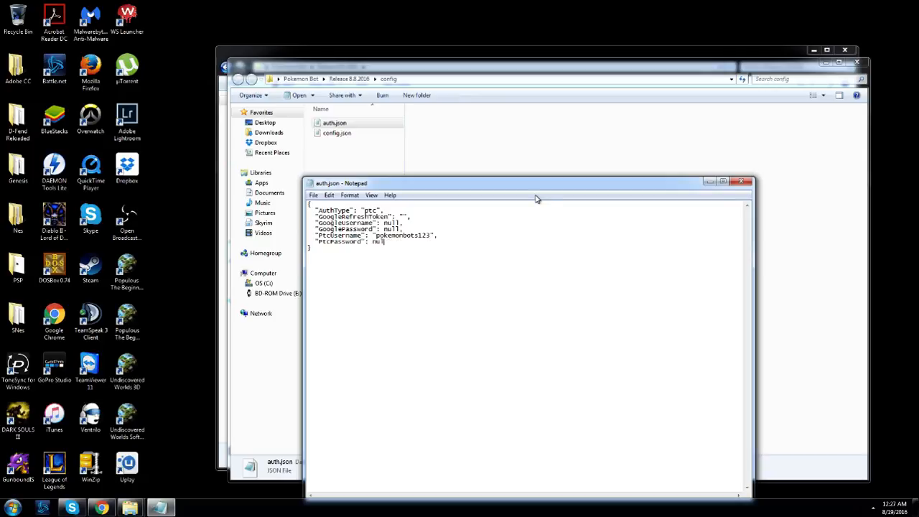
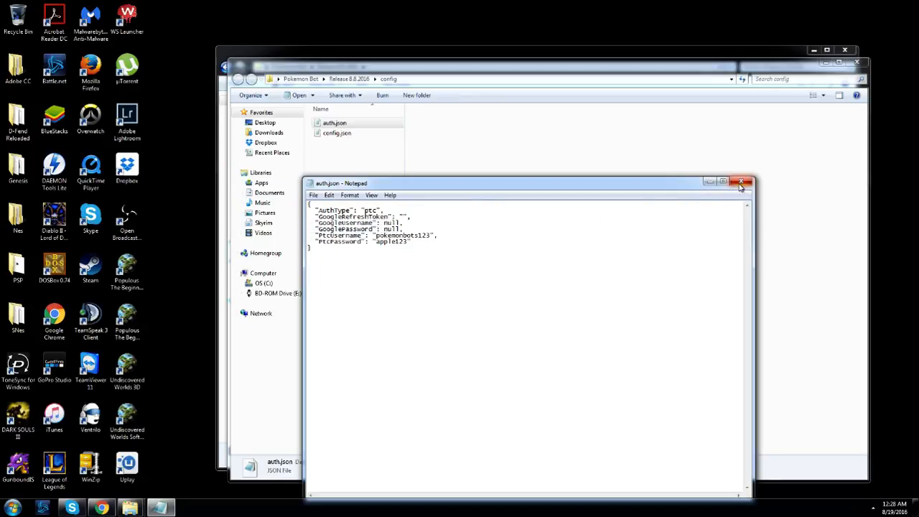
left_click(741, 181)
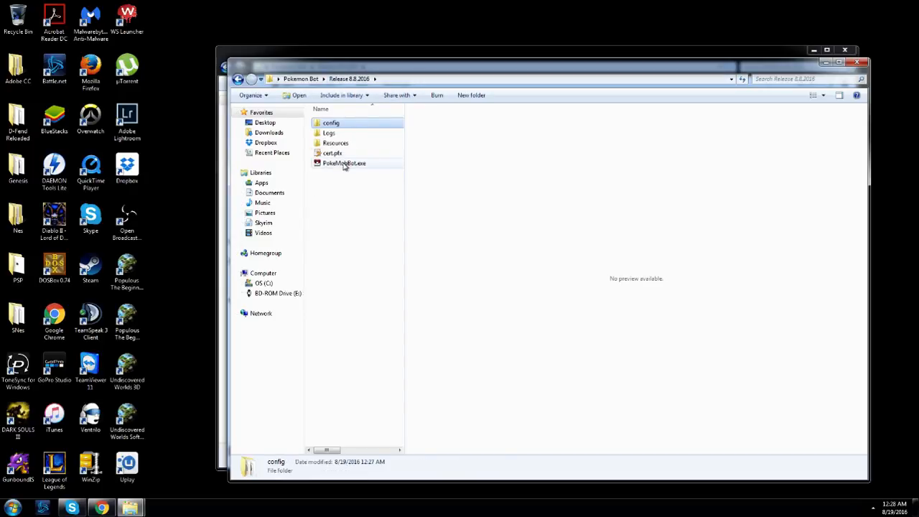
Launch PokeMobBot once, then open the config folder and config.json in Notepad.
double_click(344, 163)
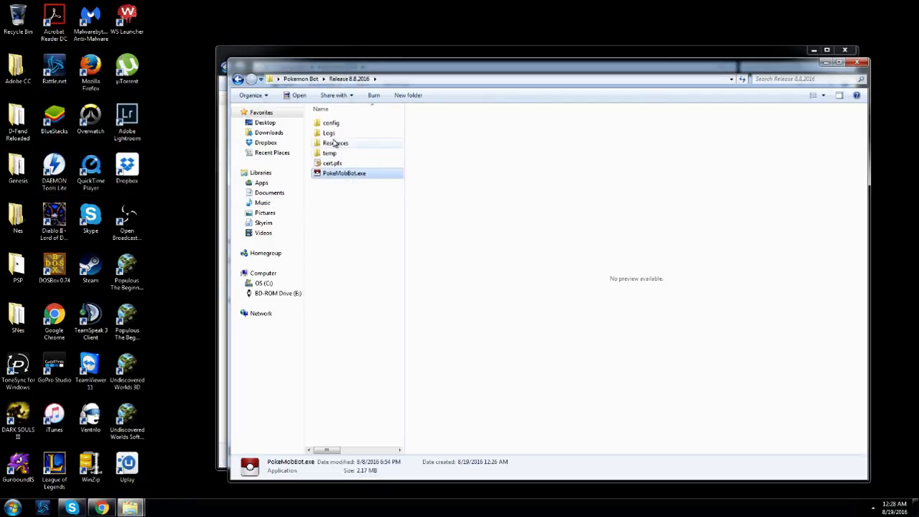
left_click(331, 122)
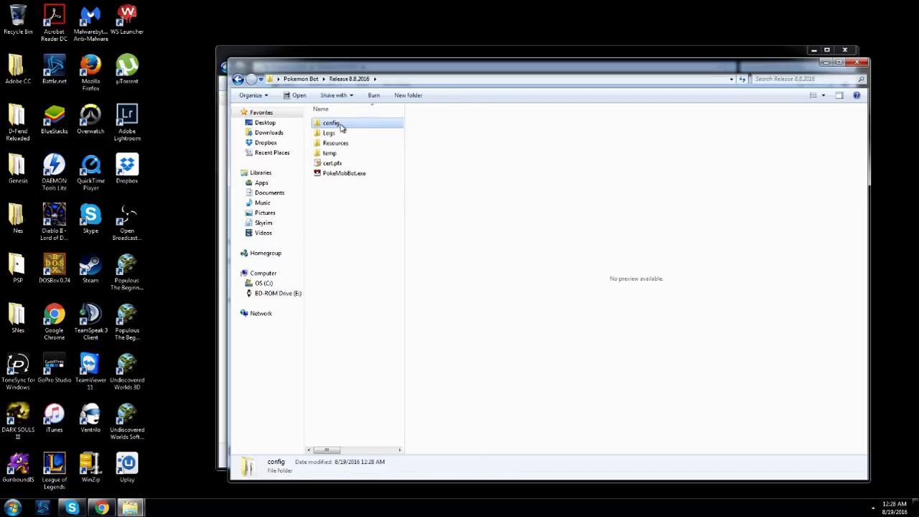
double_click(331, 123)
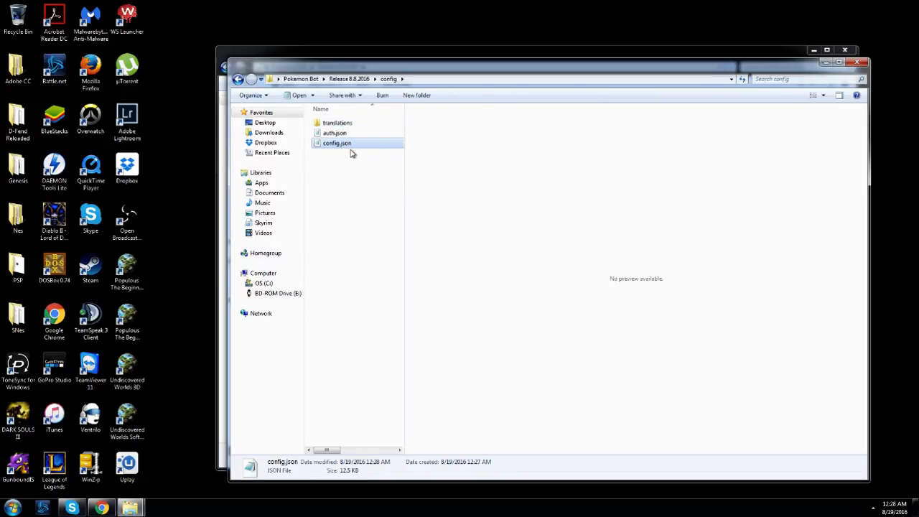
double_click(337, 143)
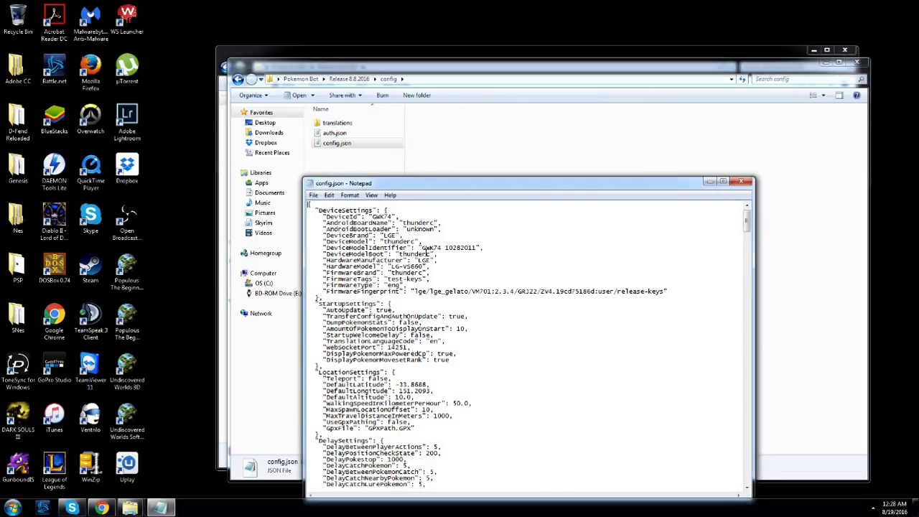
Change WalkingSpeedInKilometerPerHour from 50.0 to 20.0, scroll through the settings, and close config.json.
scroll("down", 3)
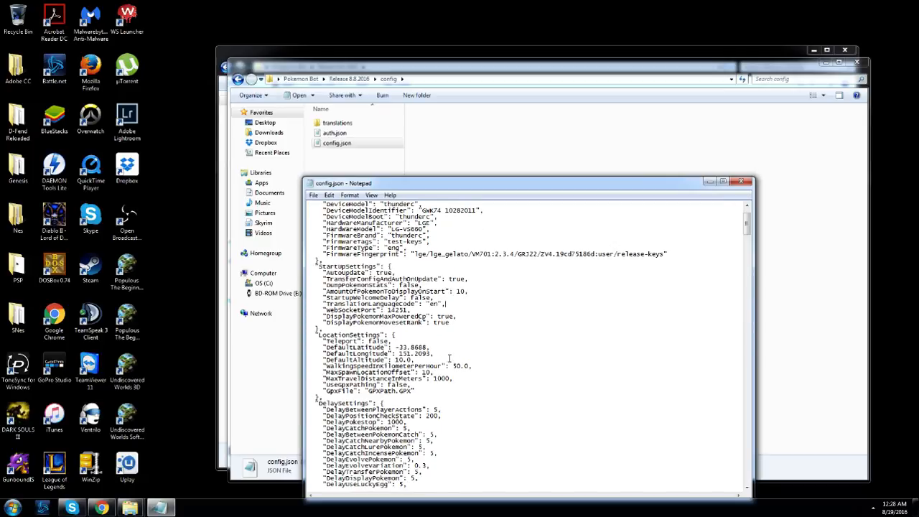
scroll("down", 3)
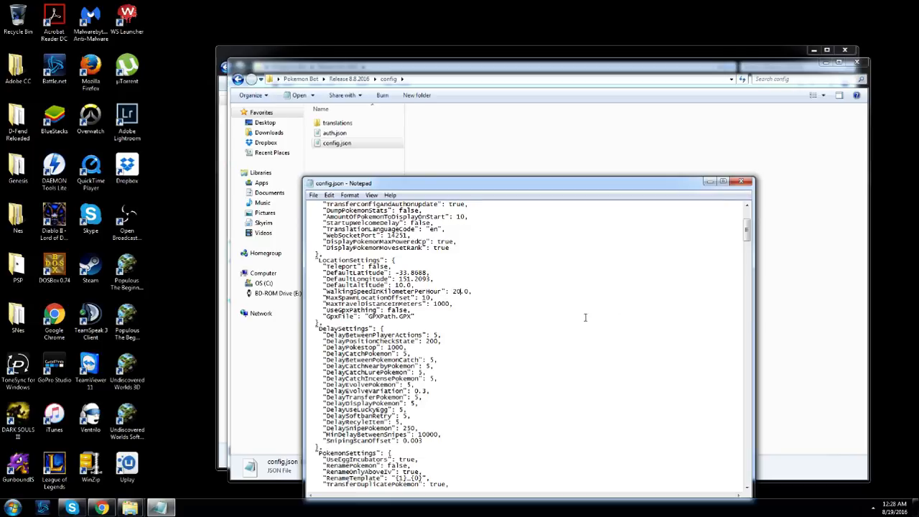
mouse_move(524, 287)
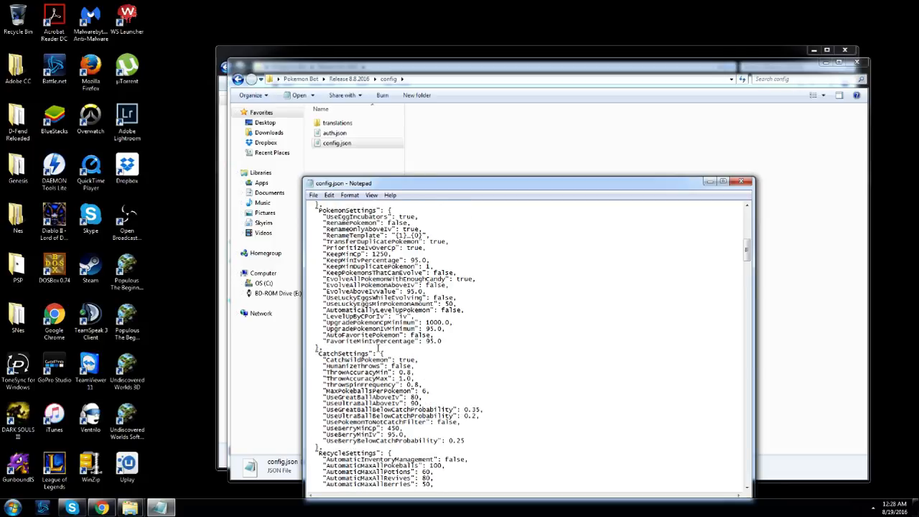
scroll("down", 3)
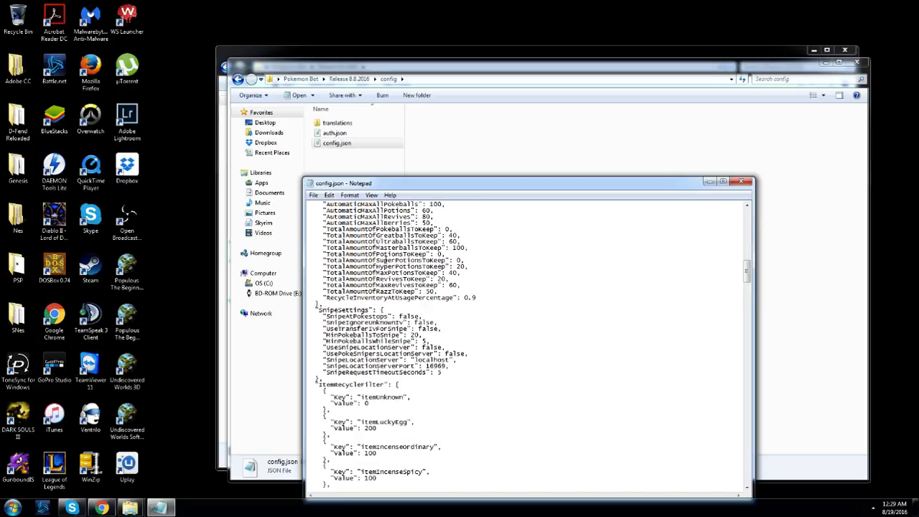
scroll("down", 3)
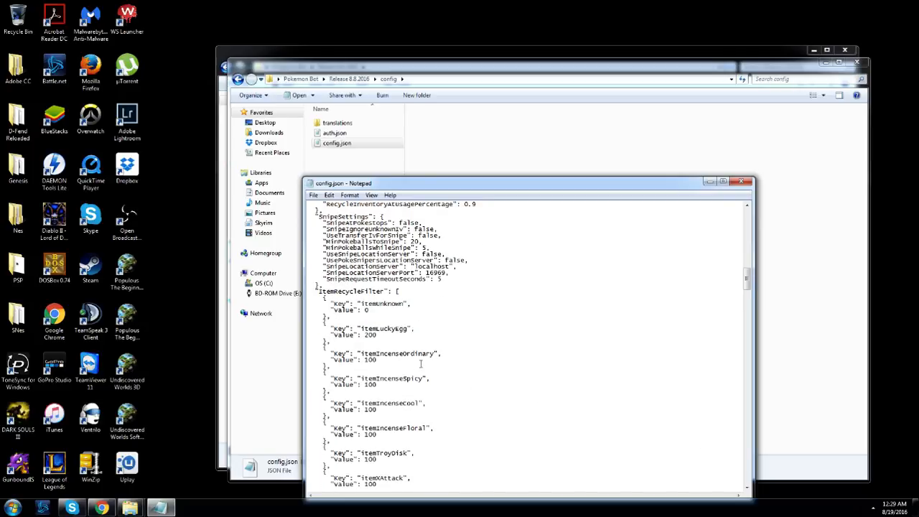
scroll("down", 3)
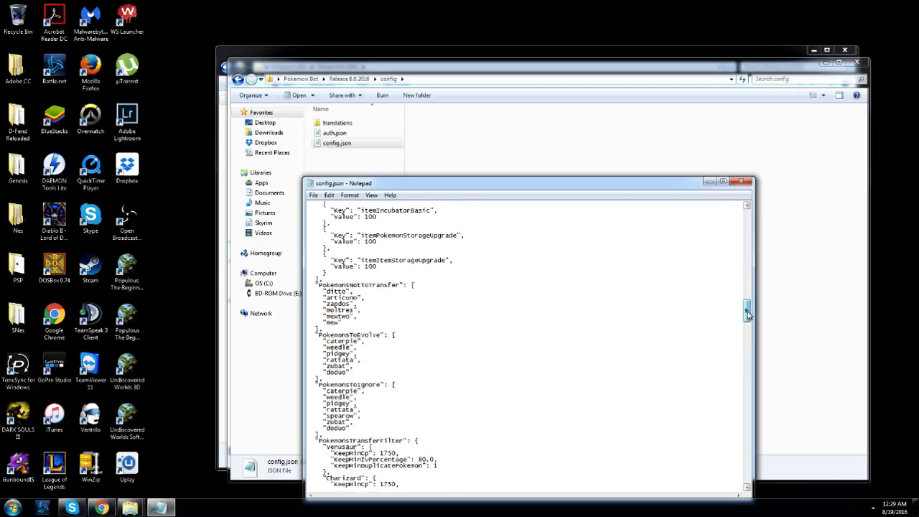
scroll("down", 3)
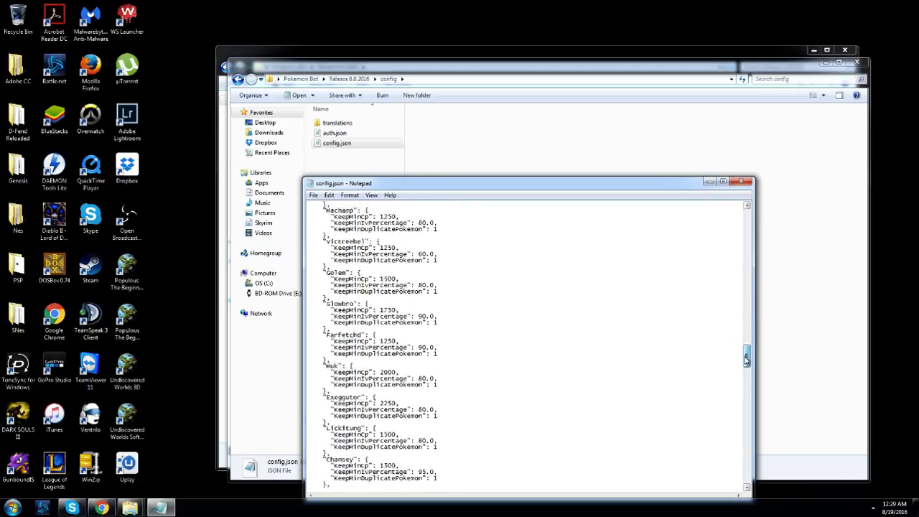
left_click(313, 194)
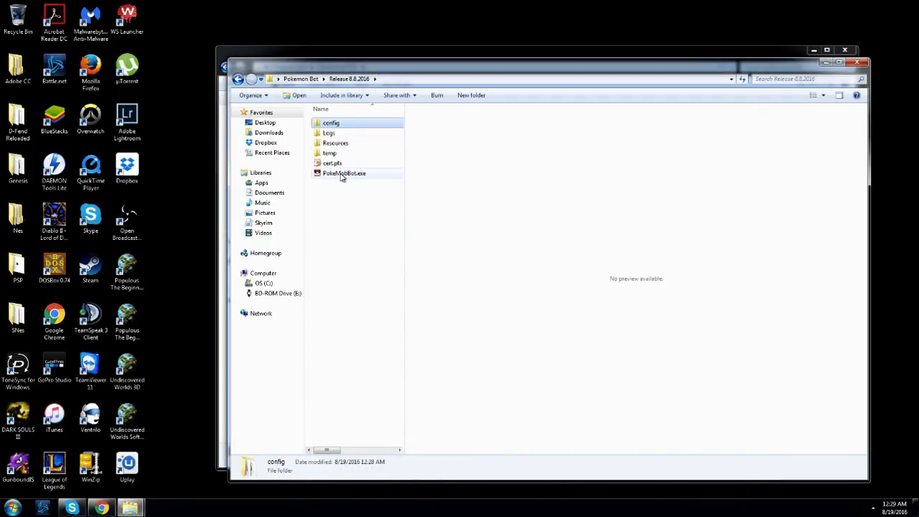
Run PokeMobBot.exe so the console logs in and starts walking to Pokestops.
double_click(344, 173)
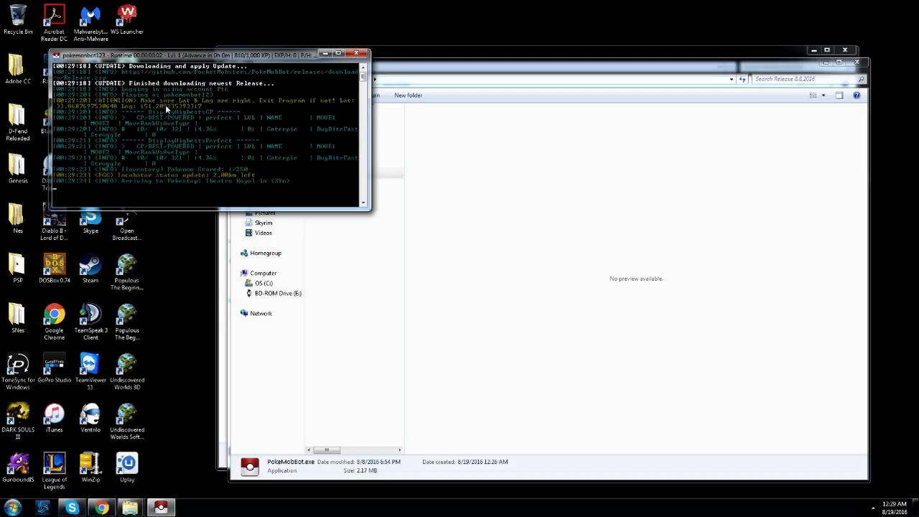
mouse_move(195, 120)
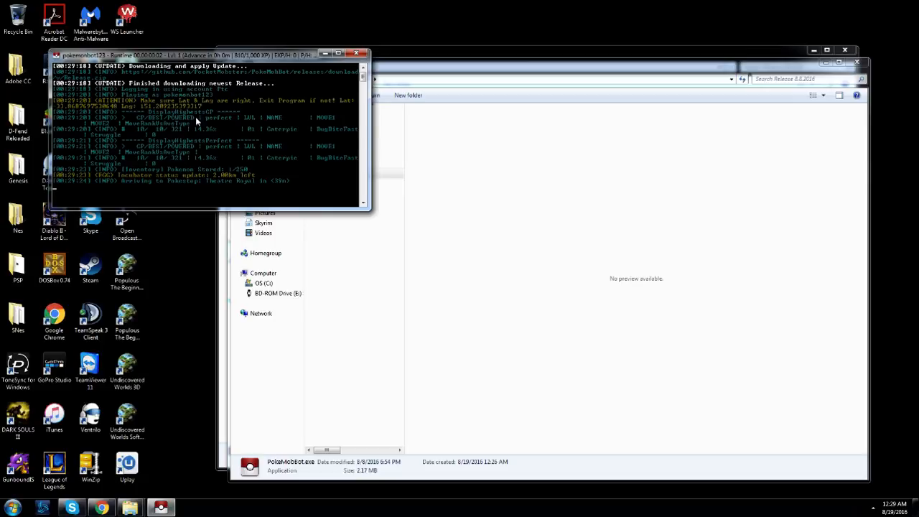
mouse_move(179, 153)
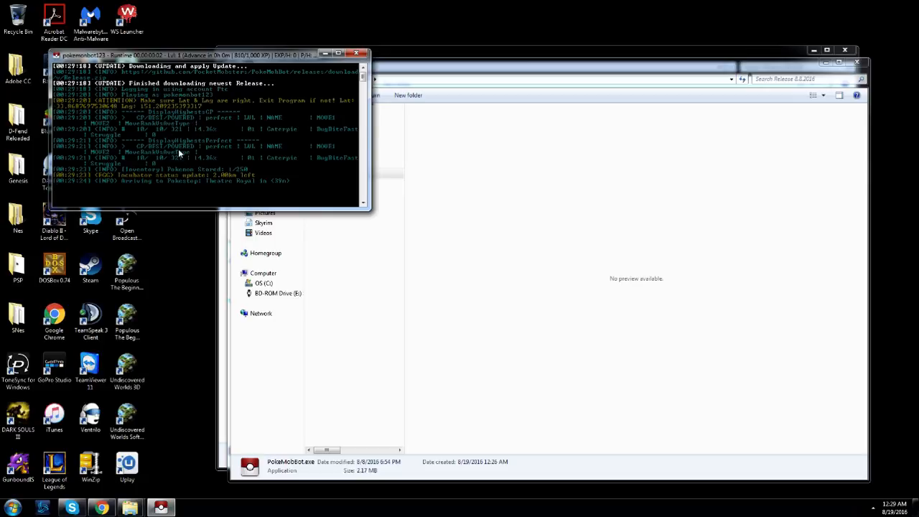
mouse_move(210, 174)
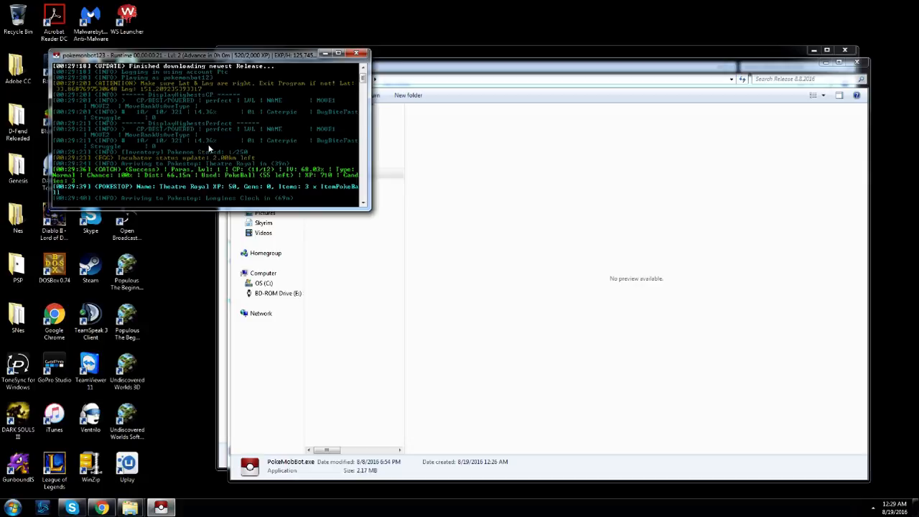
mouse_move(211, 149)
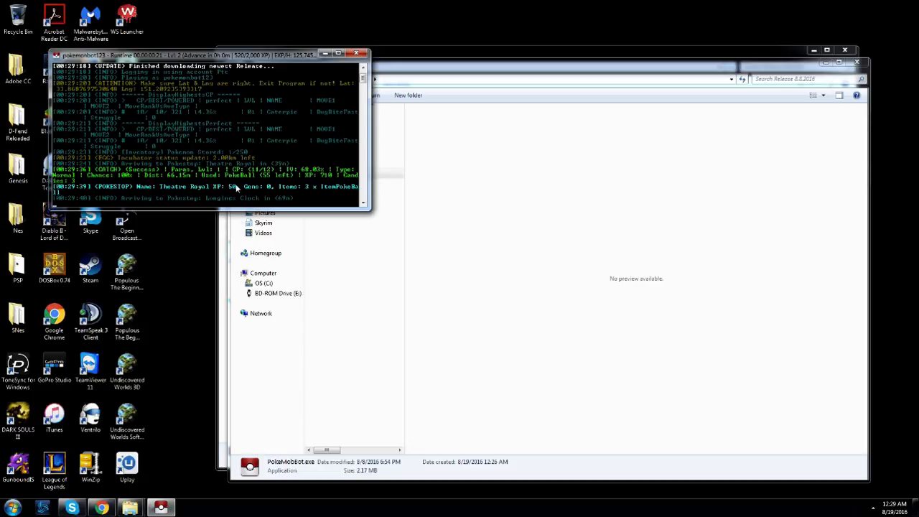
mouse_move(180, 189)
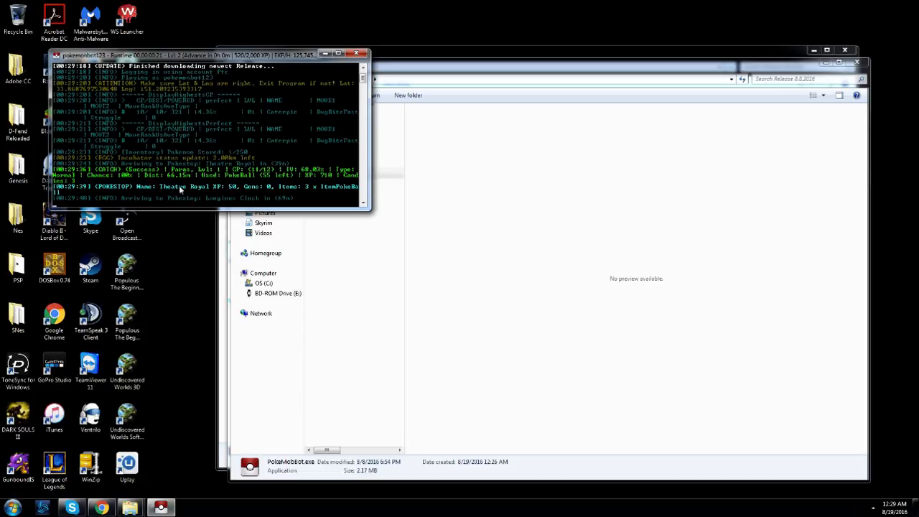
mouse_move(272, 152)
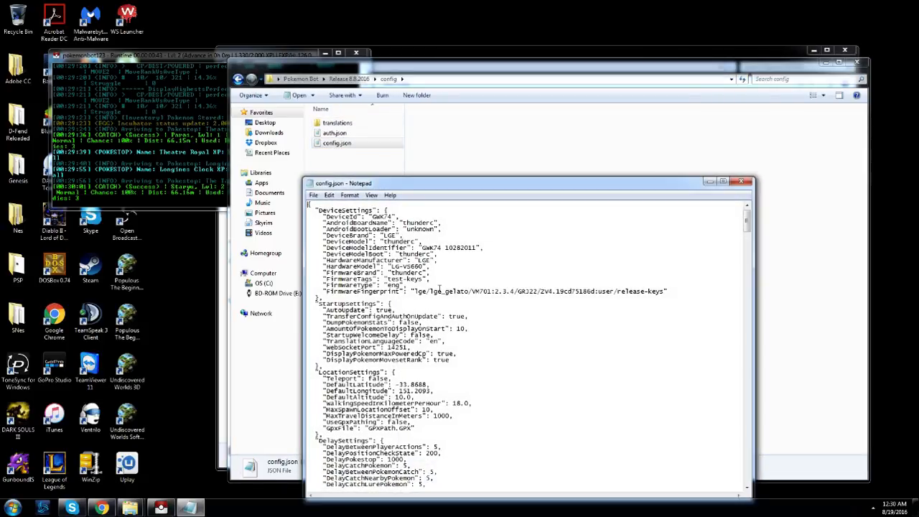
Scroll config.json down to the PokemonSettings and CatchSettings sections.
scroll("down", 3)
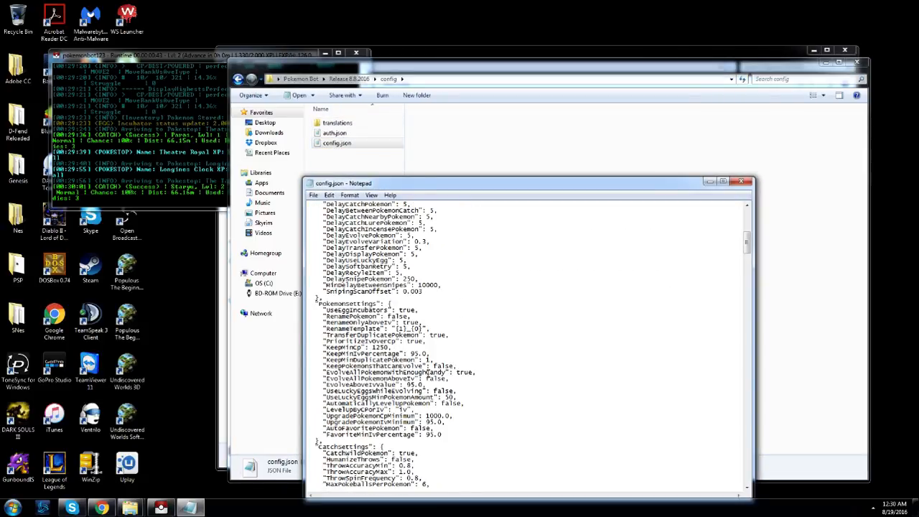
scroll("down", 3)
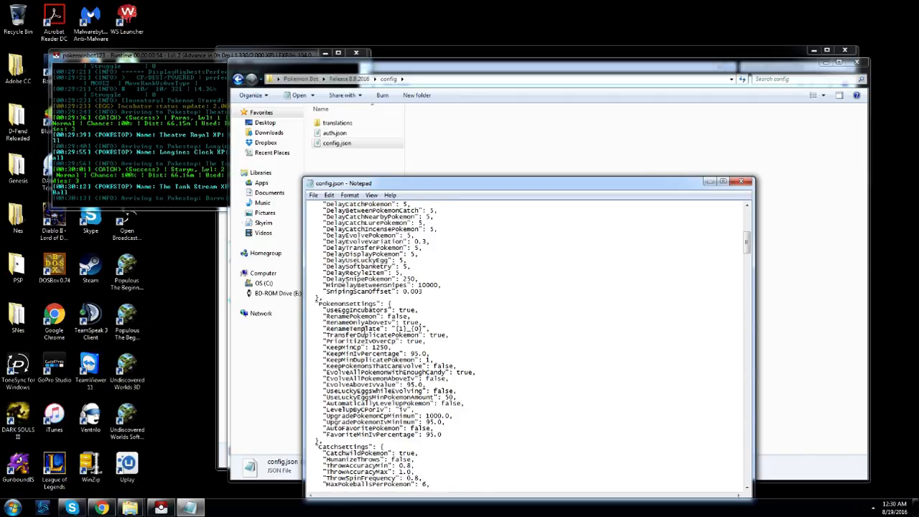
scroll("down", 3)
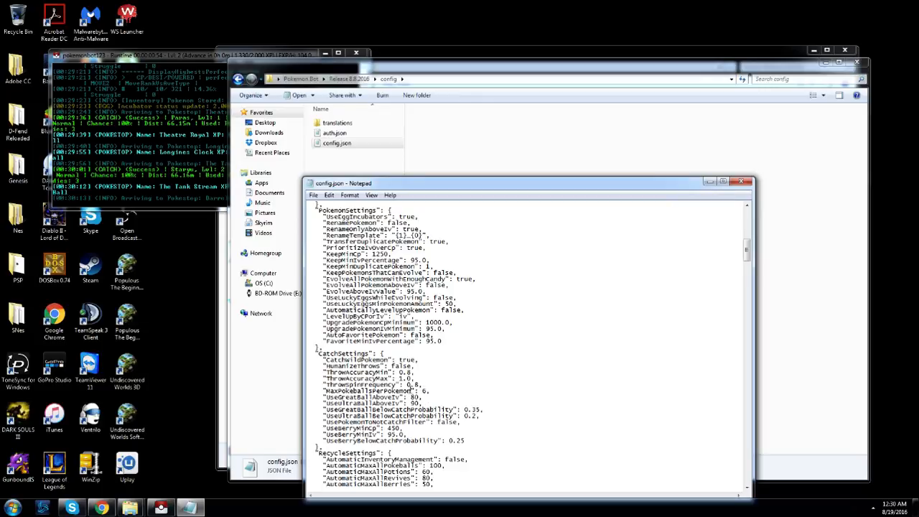